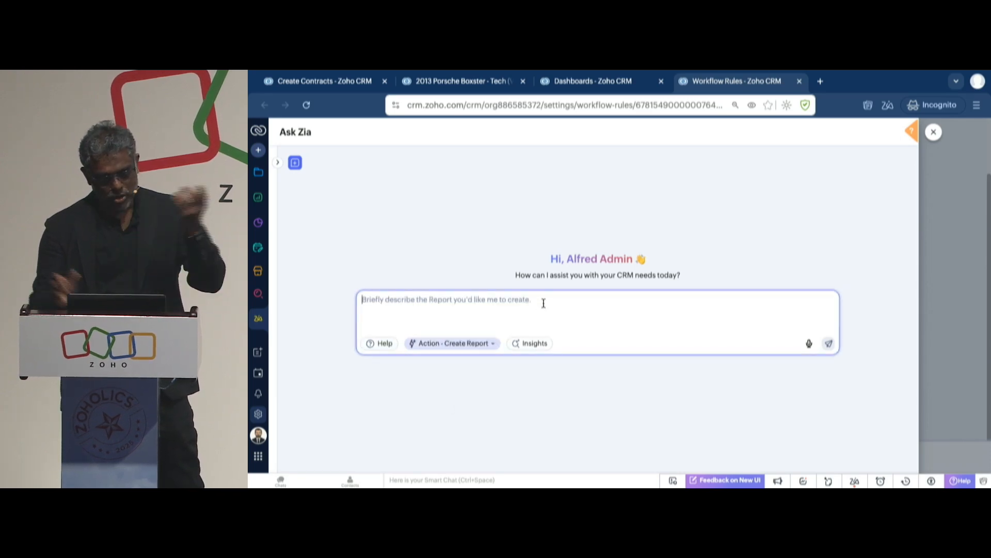
Ask Zia: 'Create a report of all the vehicles sold whose value is greater than 40000'
{"action": "type", "text": "Create a report of all the v"}
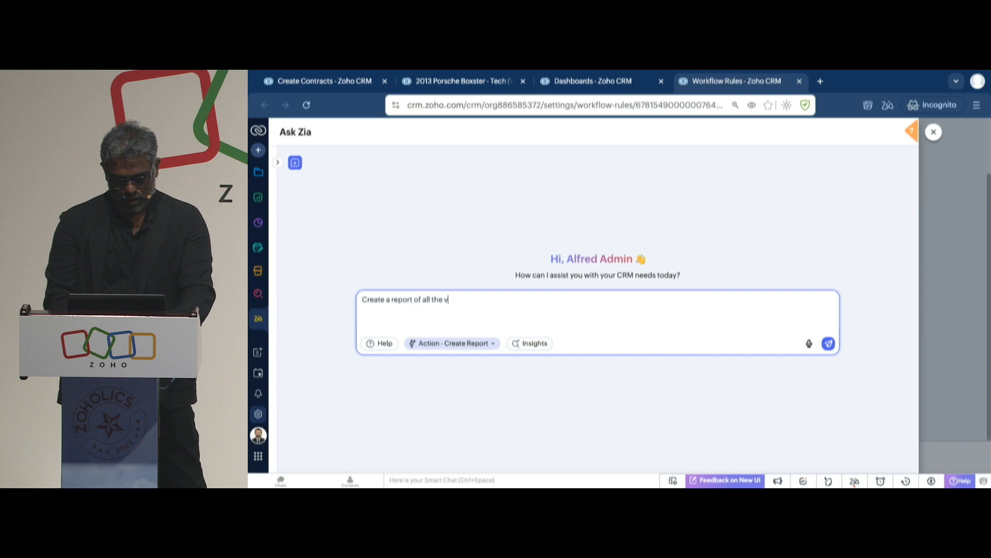
{"action": "type", "text": "ehicles sold whose value"}
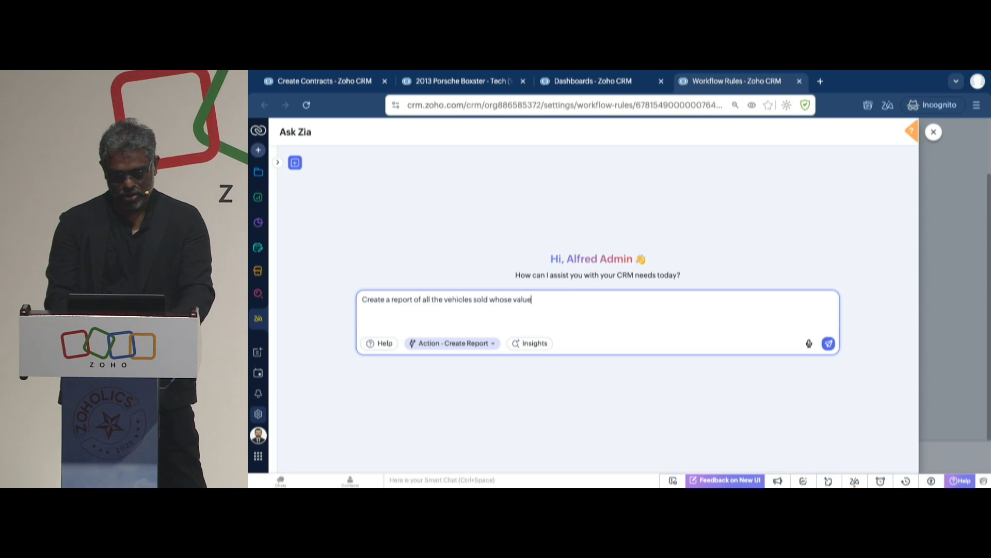
{"action": "type", "text": "is greater than"}
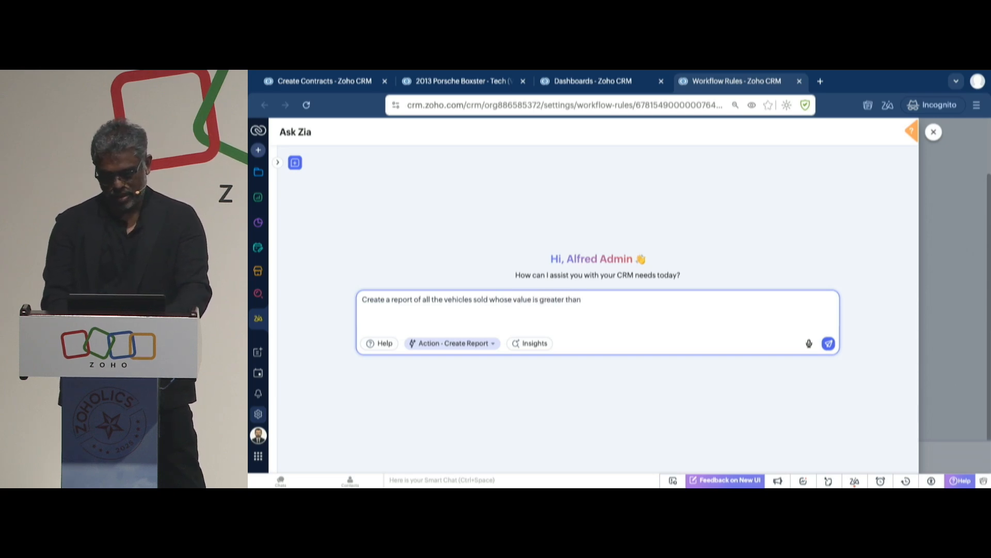
{"action": "type", "text": "40000"}
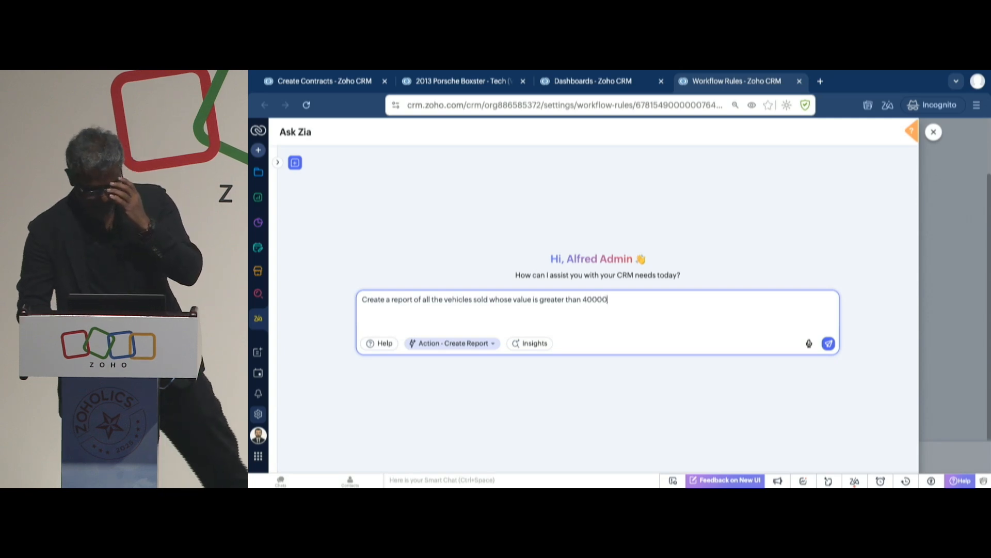
Send the request to Zia and continue the new report with Vehicles as primary module
{"action": "left_click", "coordinate": [829, 342]}
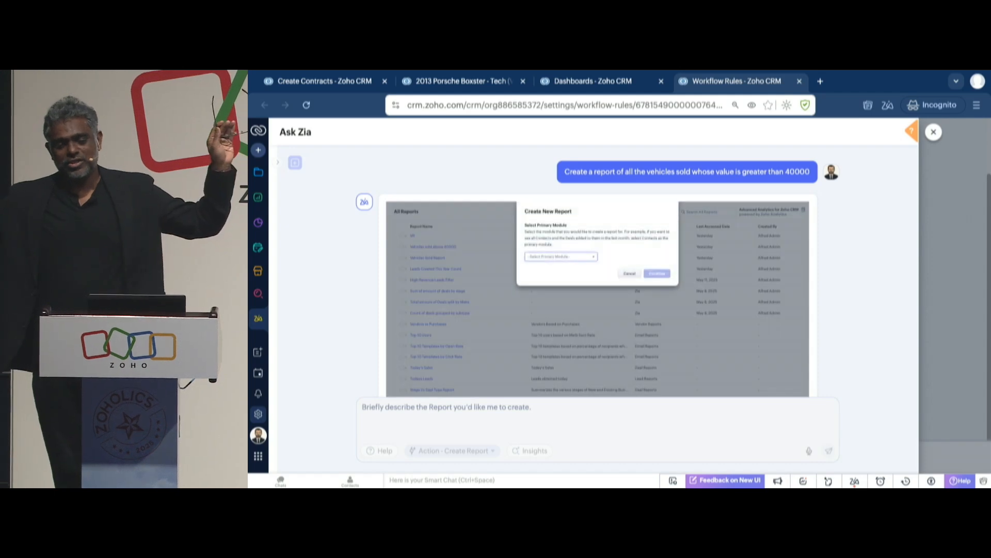
{"action": "left_click", "coordinate": [560, 256]}
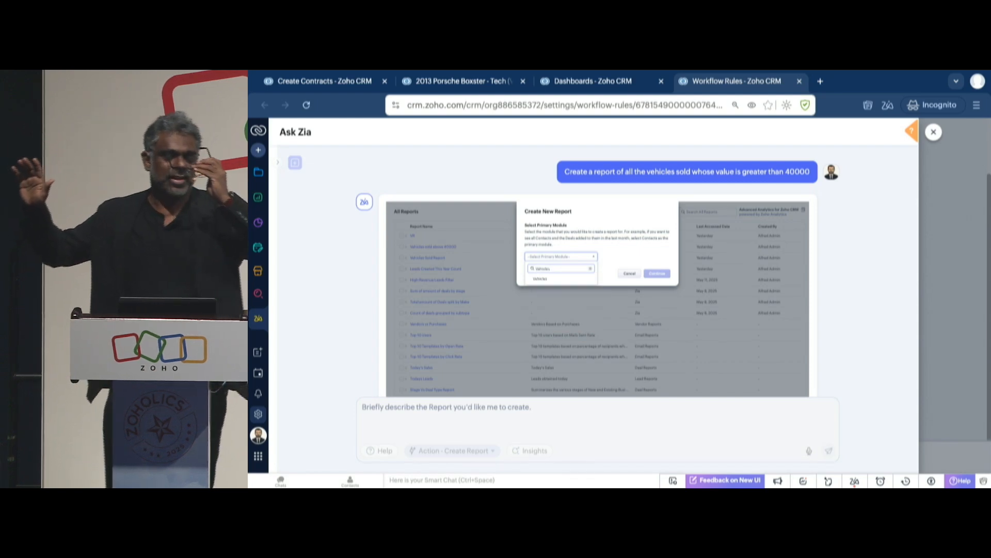
{"action": "left_click", "coordinate": [540, 278]}
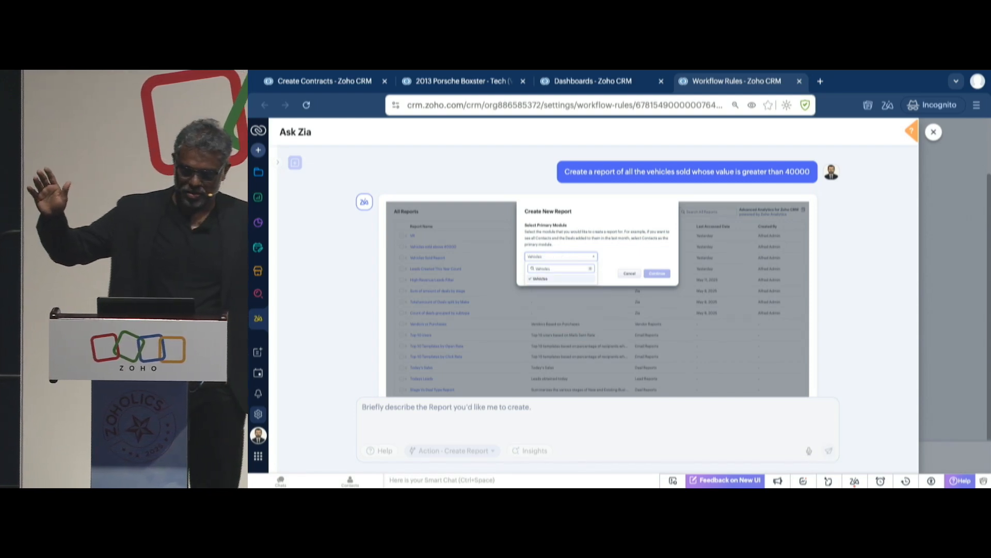
{"action": "left_click", "coordinate": [560, 256]}
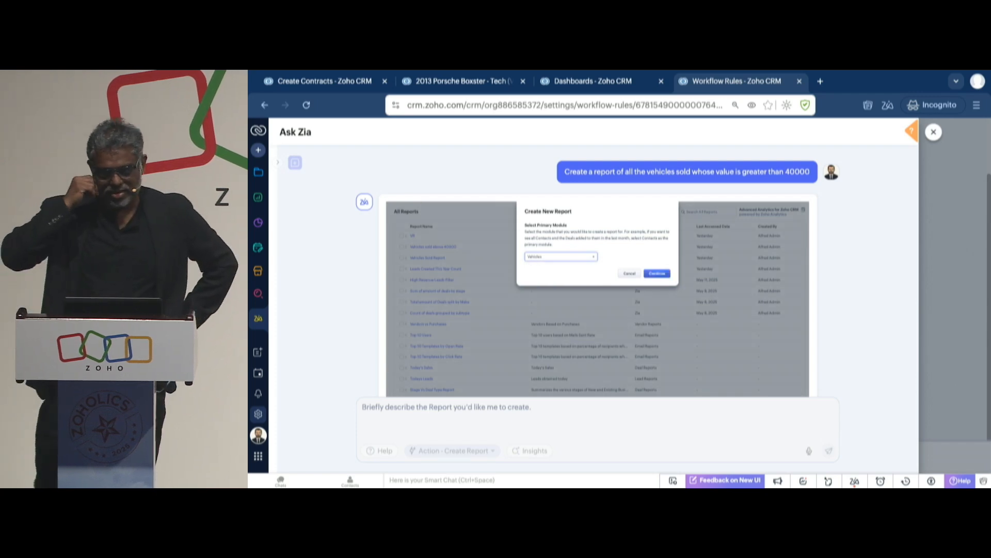
{"action": "left_click", "coordinate": [656, 273]}
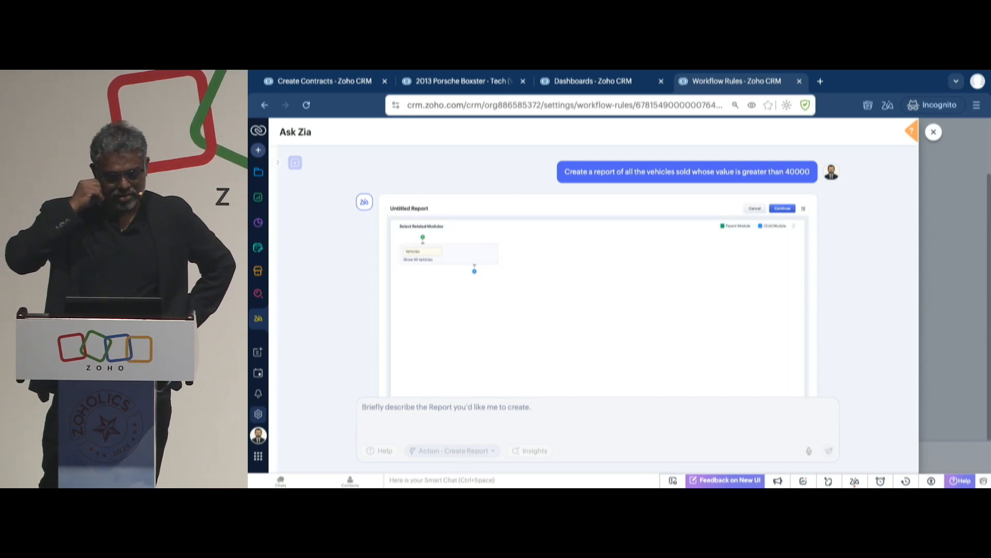
Skip related modules, filter Unit Price greater than 40000, and save the report
{"action": "left_click", "coordinate": [782, 208]}
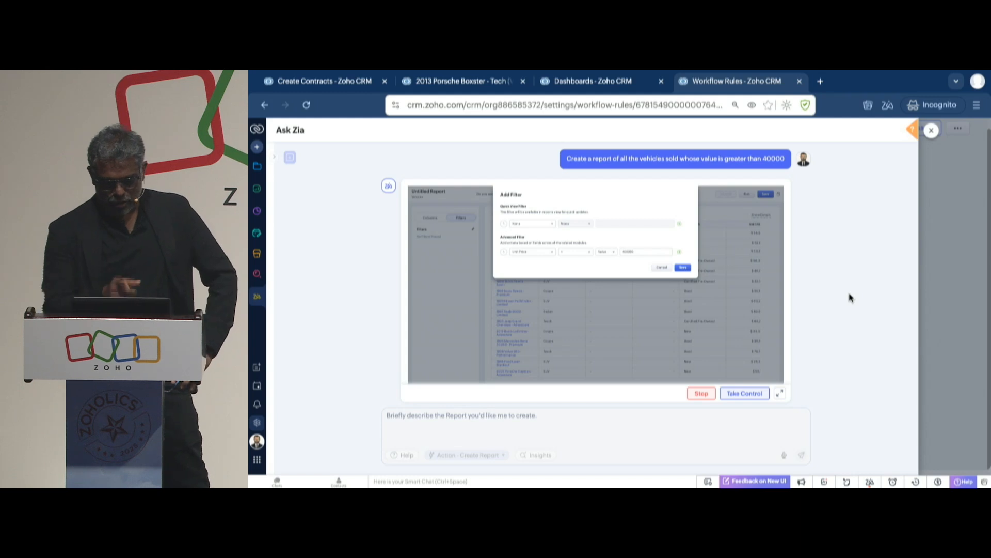
{"action": "left_click", "coordinate": [682, 266]}
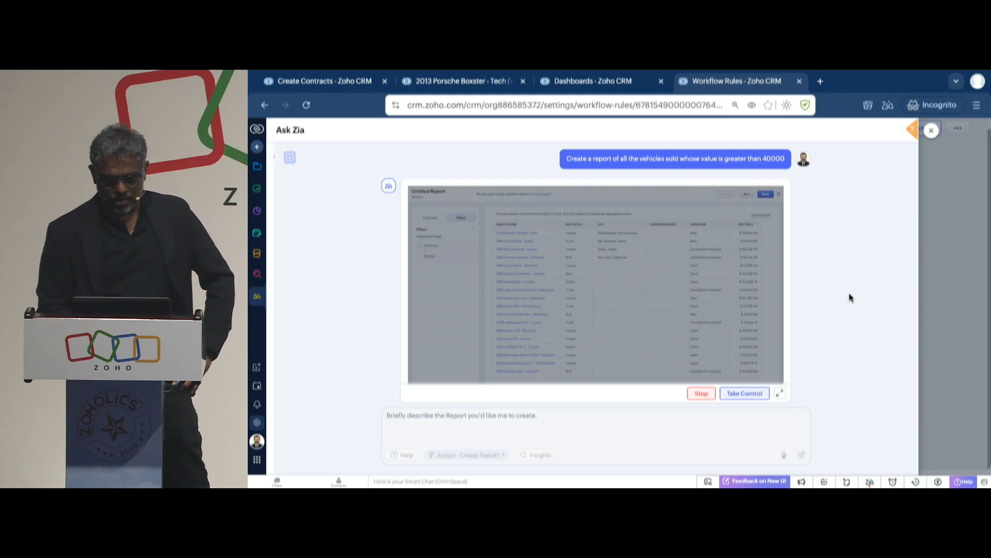
{"action": "left_click", "coordinate": [765, 194]}
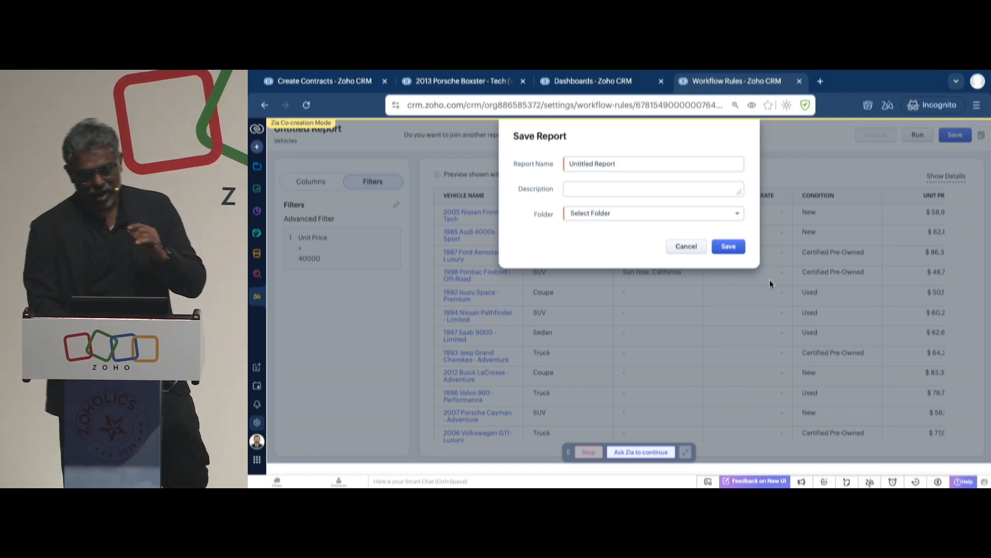
Replace the name Untitled Report with 'Lux Vehicle Report'
{"action": "triple_click", "coordinate": [652, 163]}
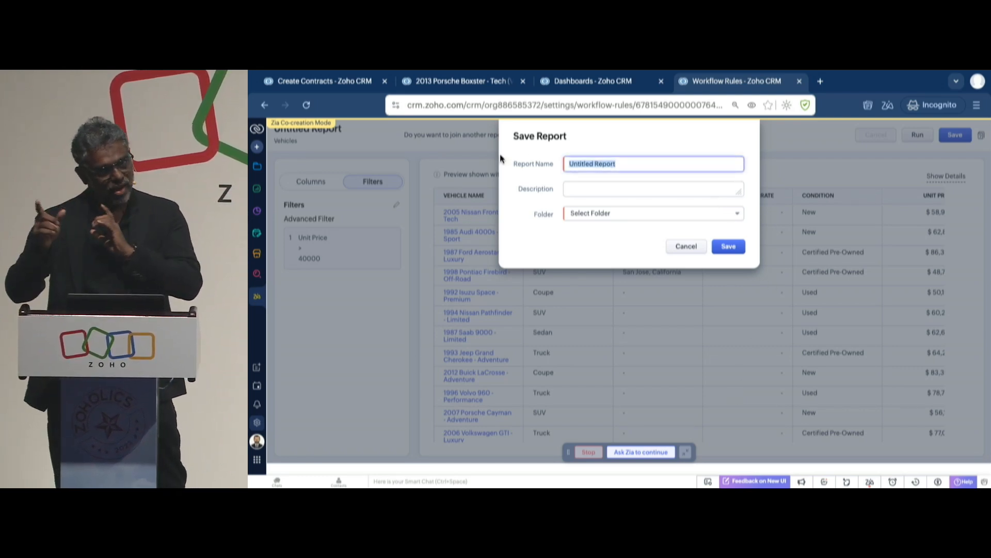
{"action": "type", "text": "Vehicle"}
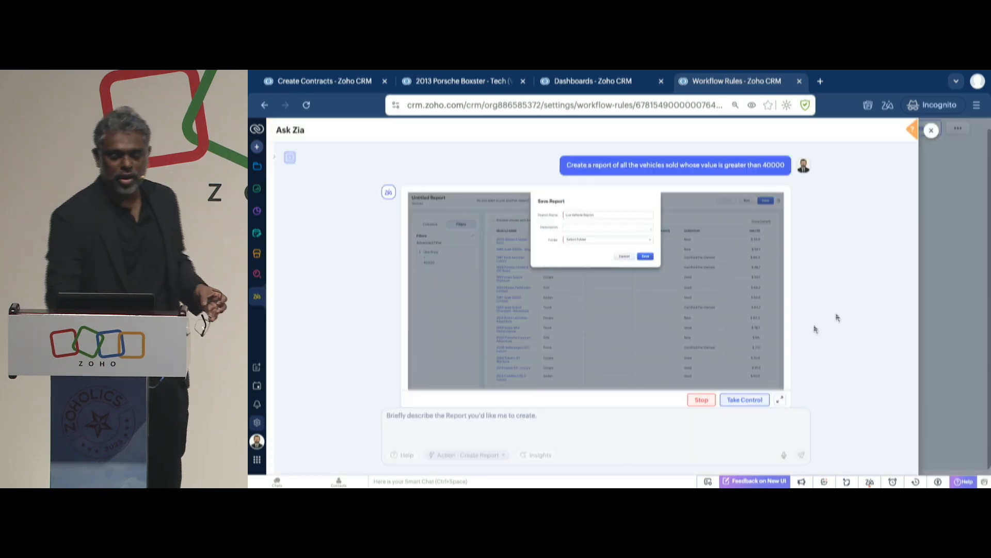
Choose the Zia folder and save the Lux Vehicle Report into it
{"action": "left_click", "coordinate": [607, 238]}
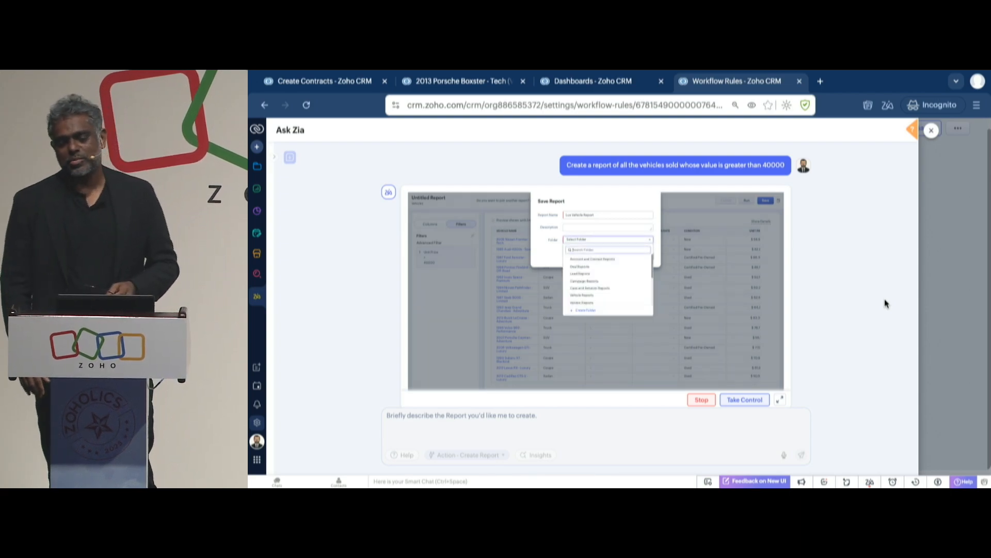
{"action": "type", "text": "Zia"}
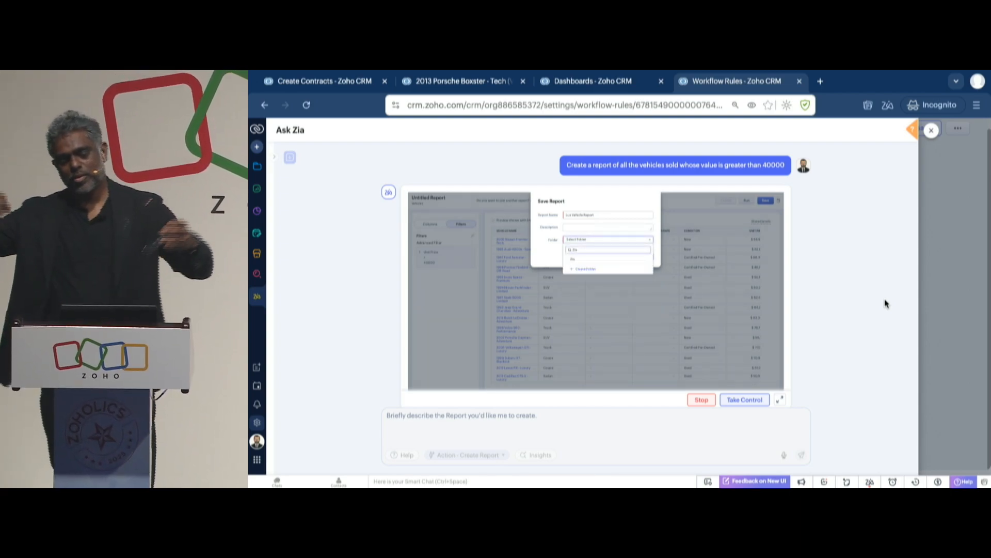
{"action": "left_click", "coordinate": [573, 258]}
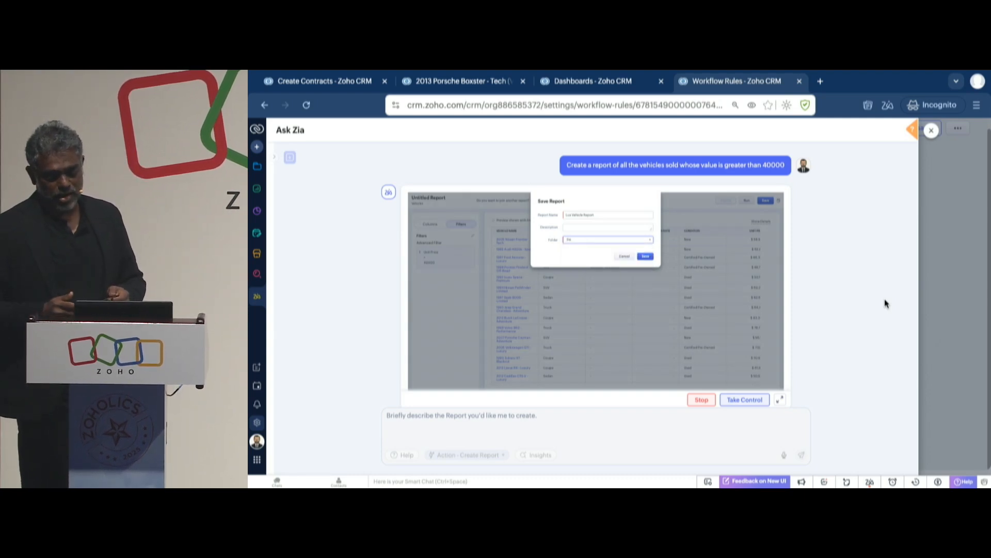
{"action": "left_click", "coordinate": [644, 256]}
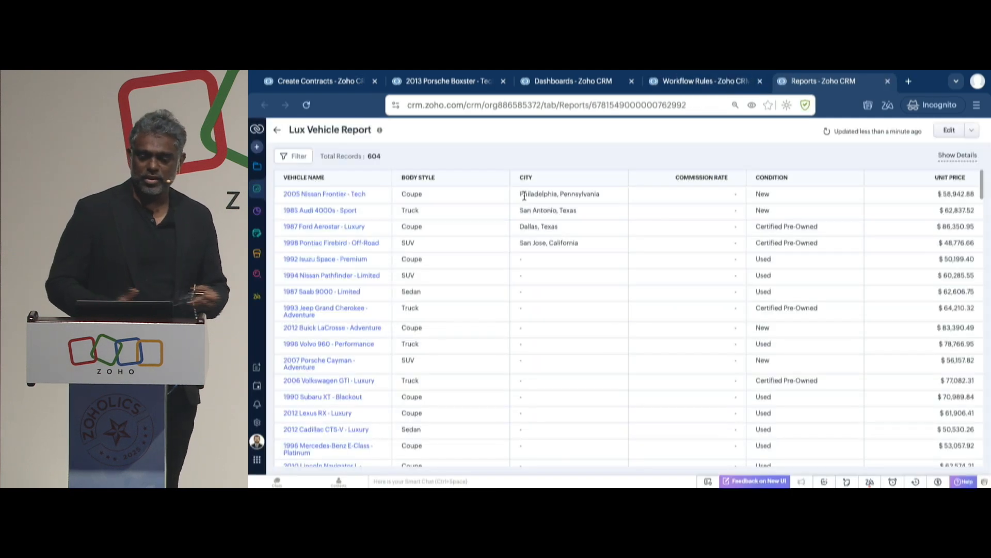
Scroll through the 604 vehicle records priced above 40000 in the opened report
{"action": "scroll", "scroll_direction": "down", "scroll_amount": 3}
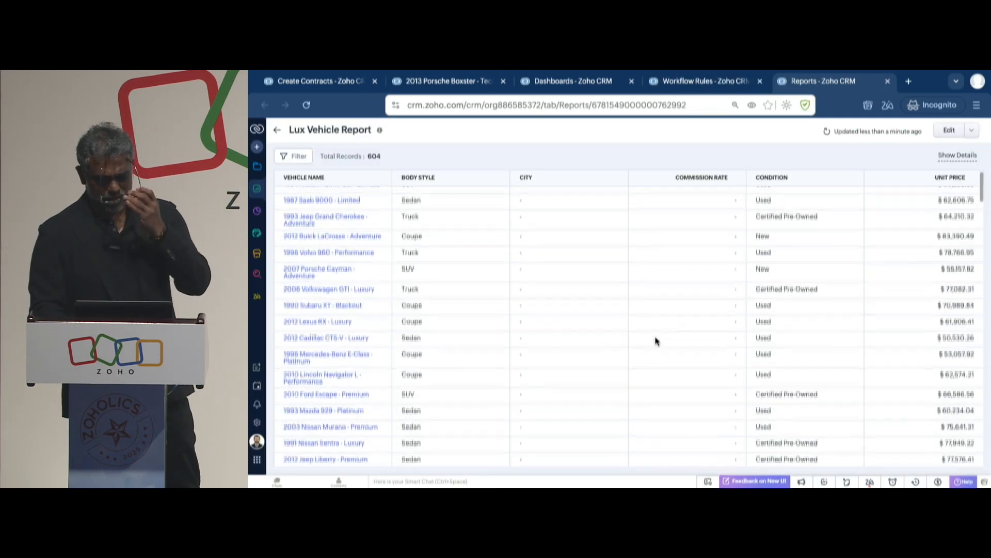